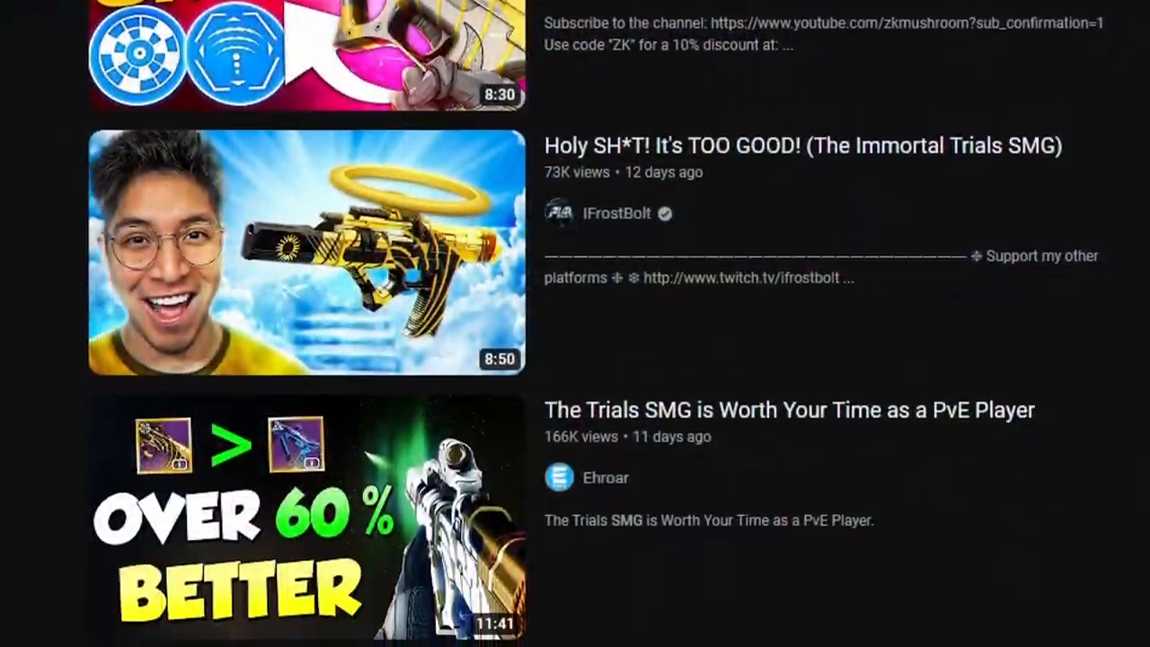
- Scroll down the YouTube results before switching to the Phyllotactic Spiral Foundry page
scroll(down, 3)
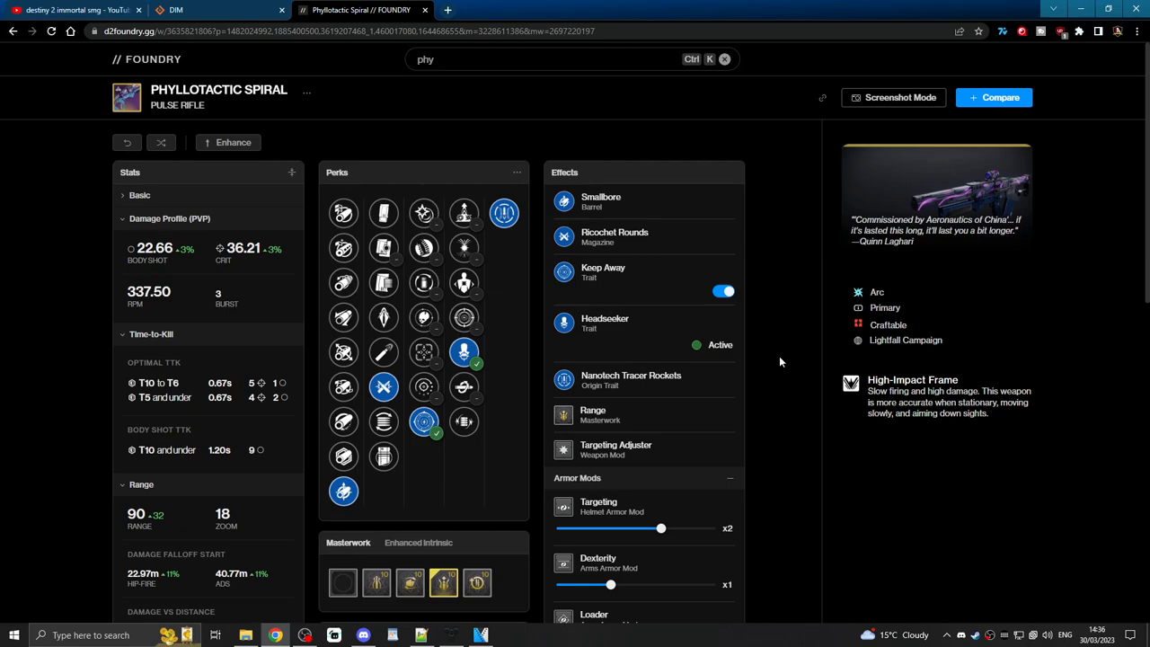
mouse_move(780, 355)
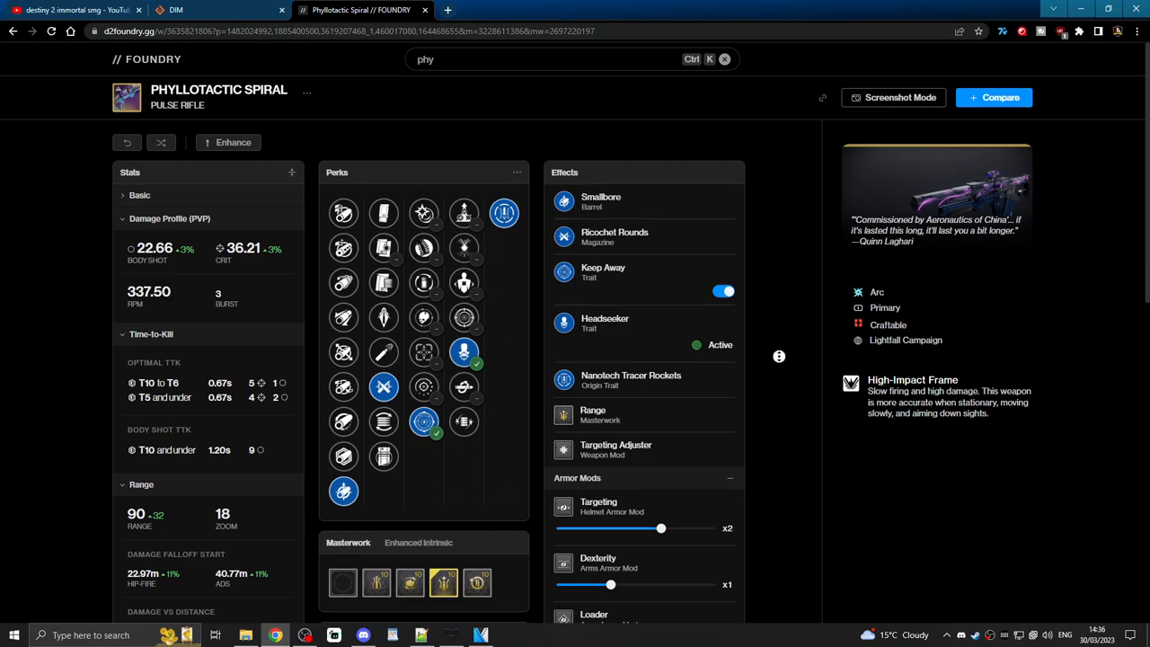
- Scroll down to bring the damage-versus-distance stats and mods section into view
scroll(down, 3)
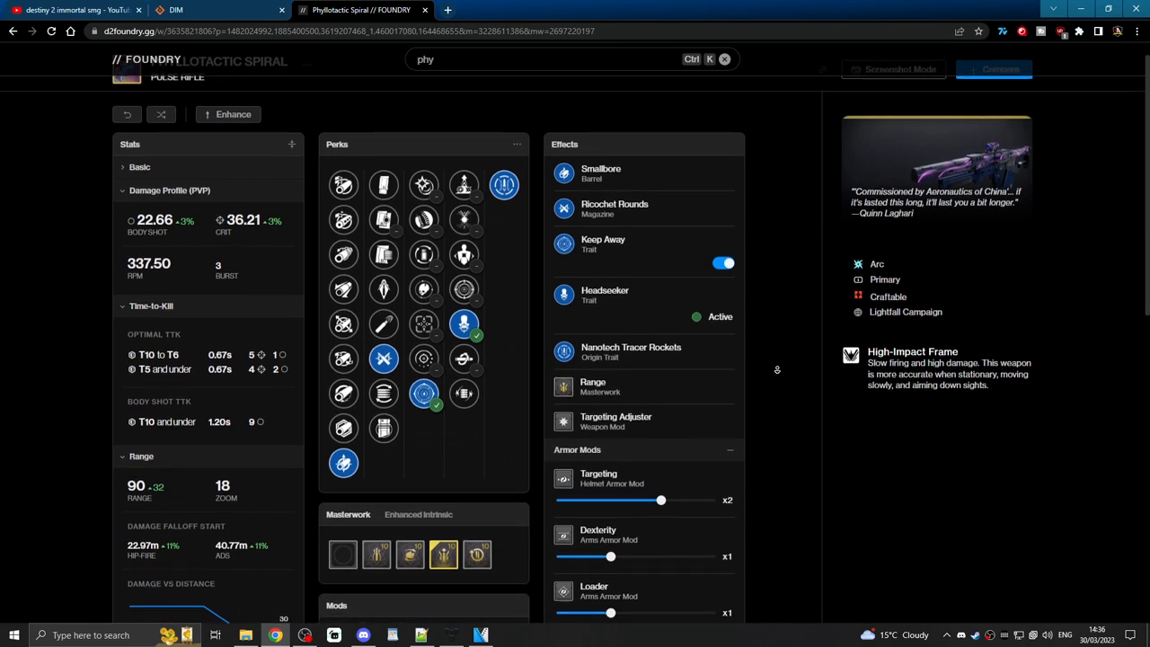
scroll(down, 3)
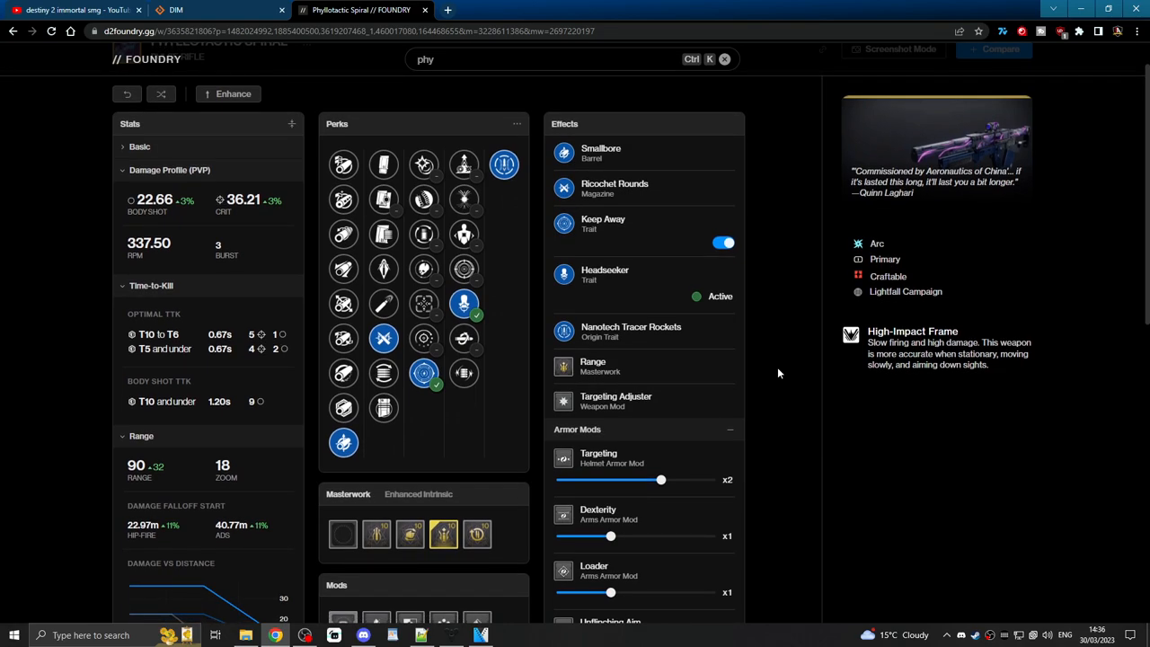
mouse_move(344, 442)
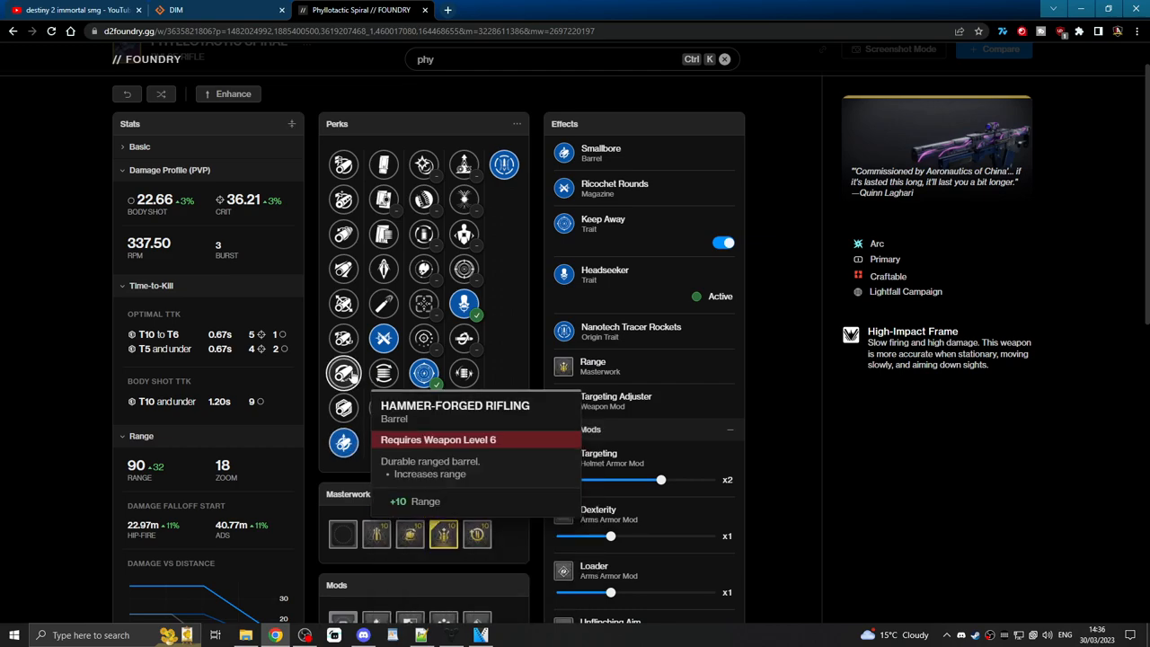
mouse_move(343, 233)
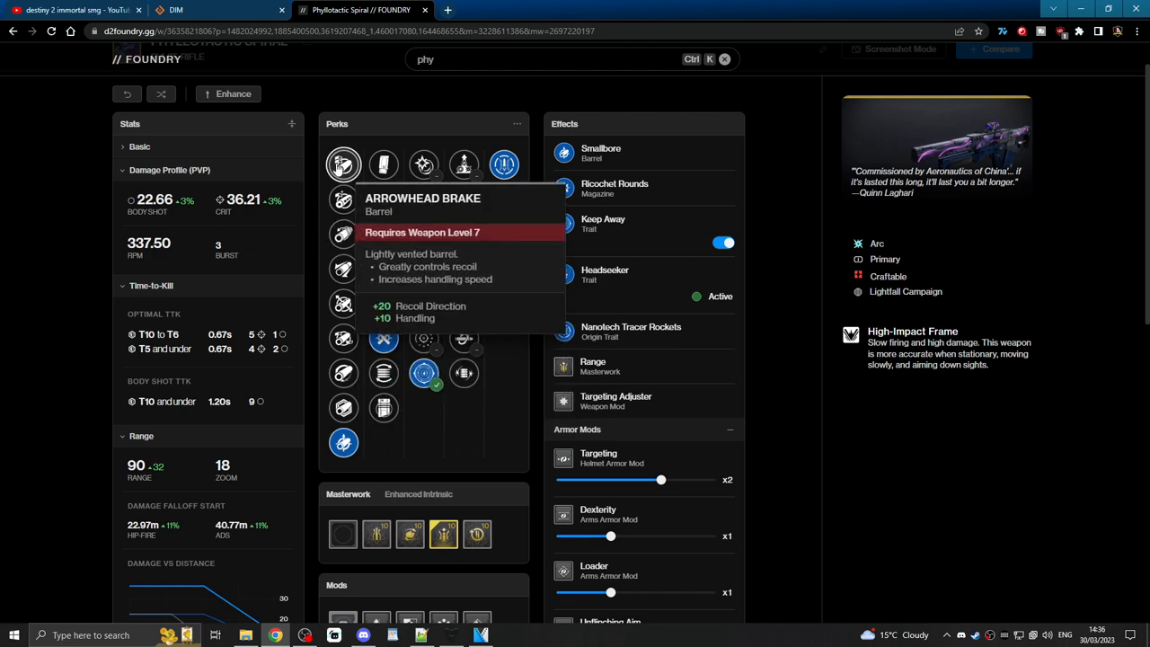
mouse_move(127, 153)
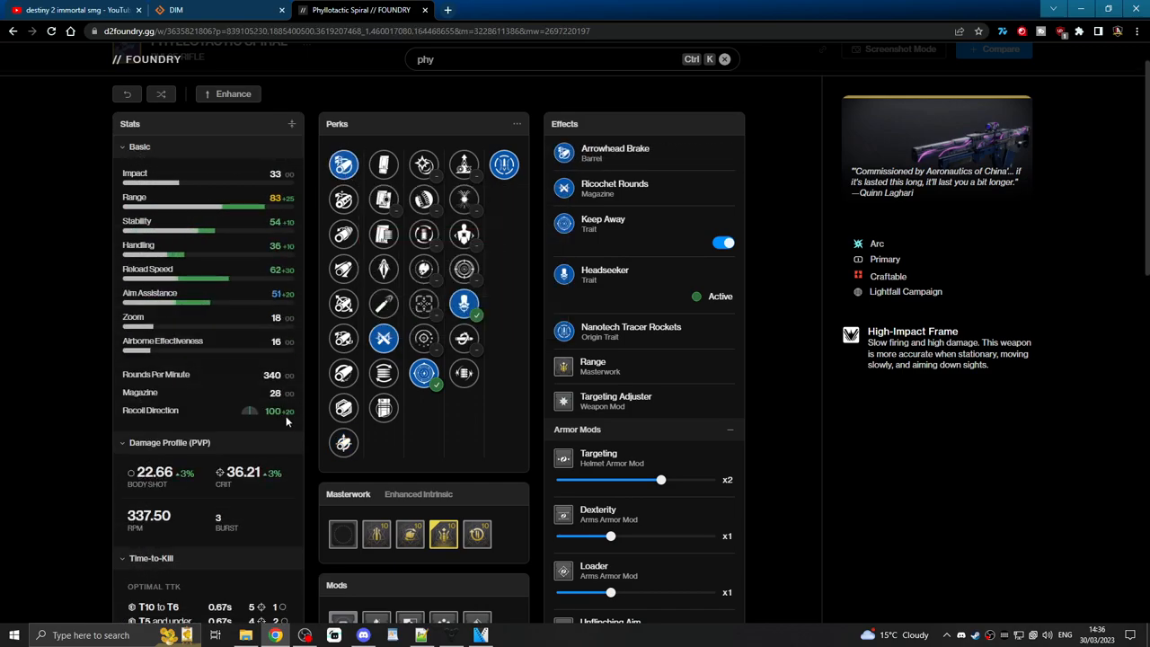
- Re-select Smallbore as the barrel while Ricochet Rounds stays as the magazine
click(343, 442)
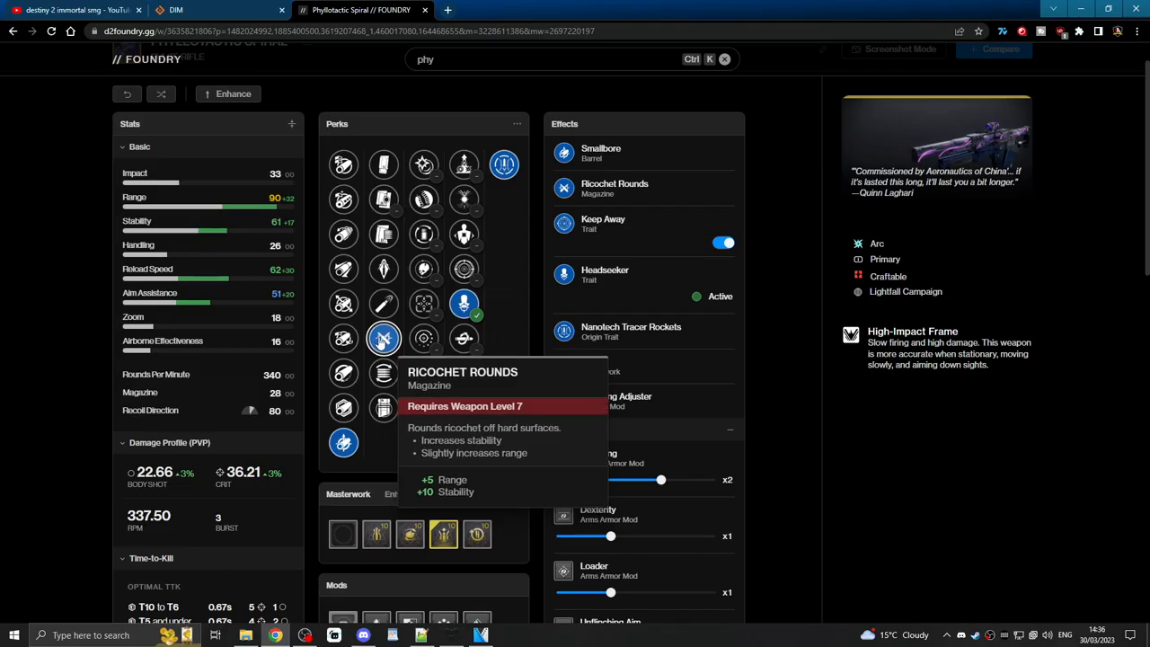
mouse_move(383, 302)
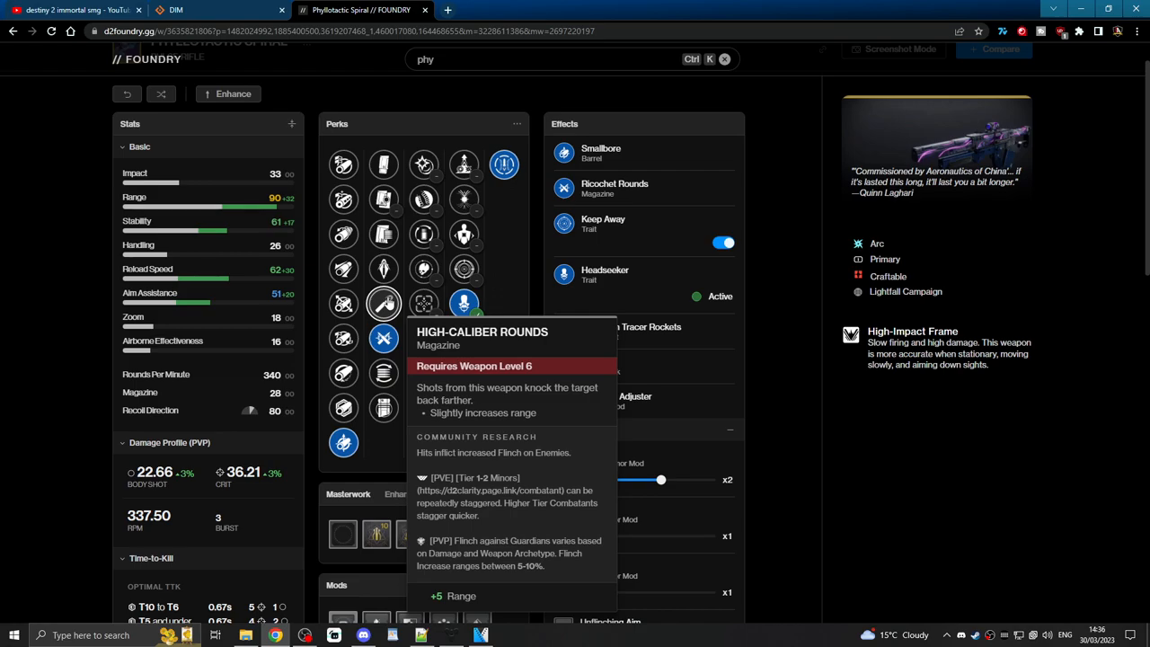
click(385, 408)
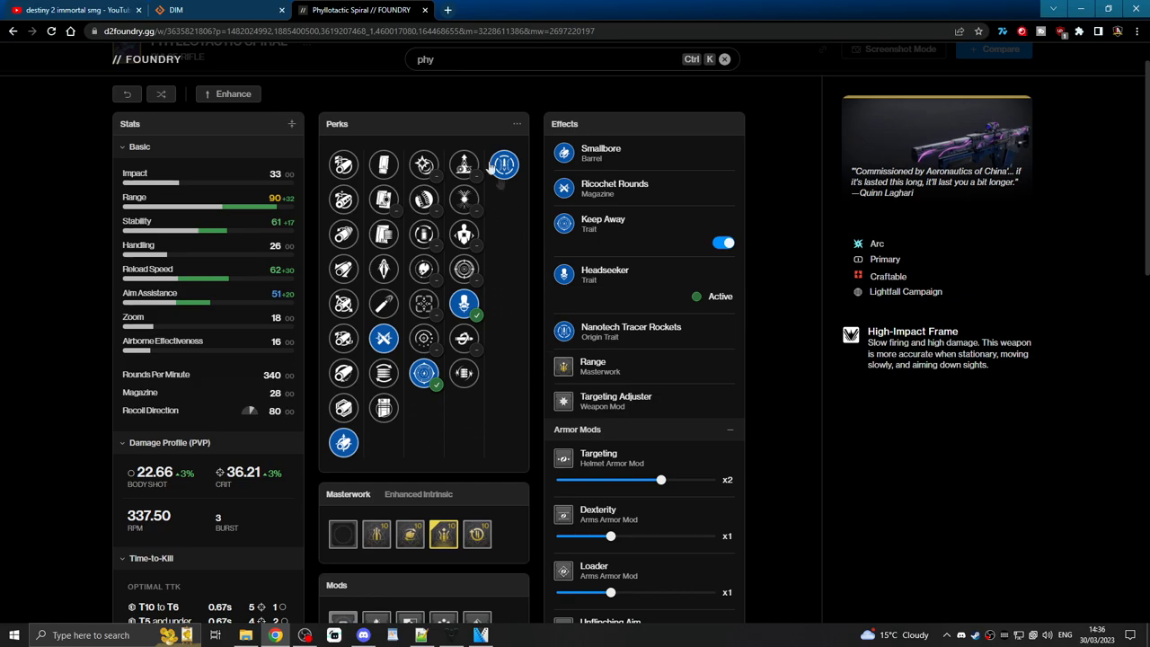
mouse_move(424, 234)
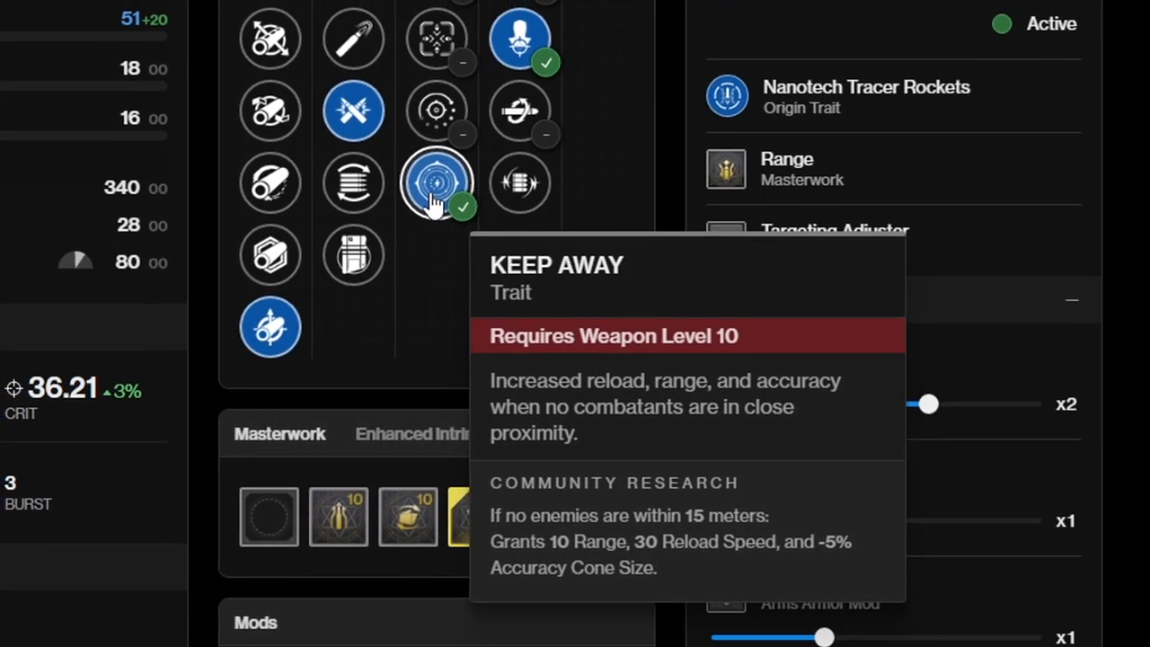
scroll(down, 3)
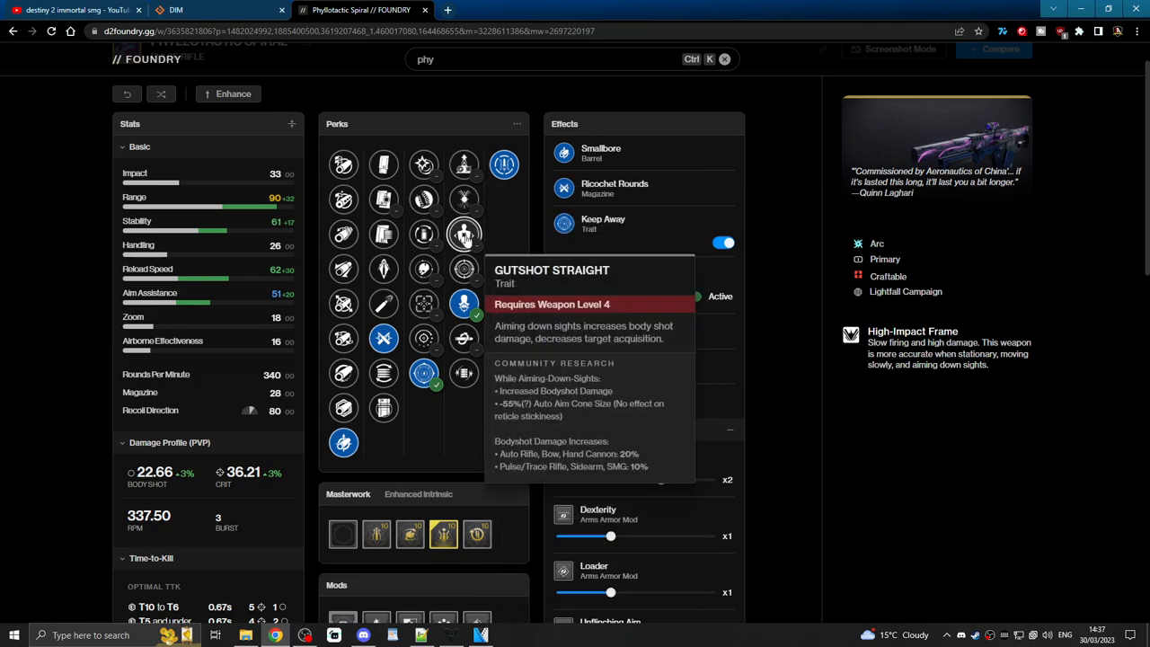
mouse_move(525, 280)
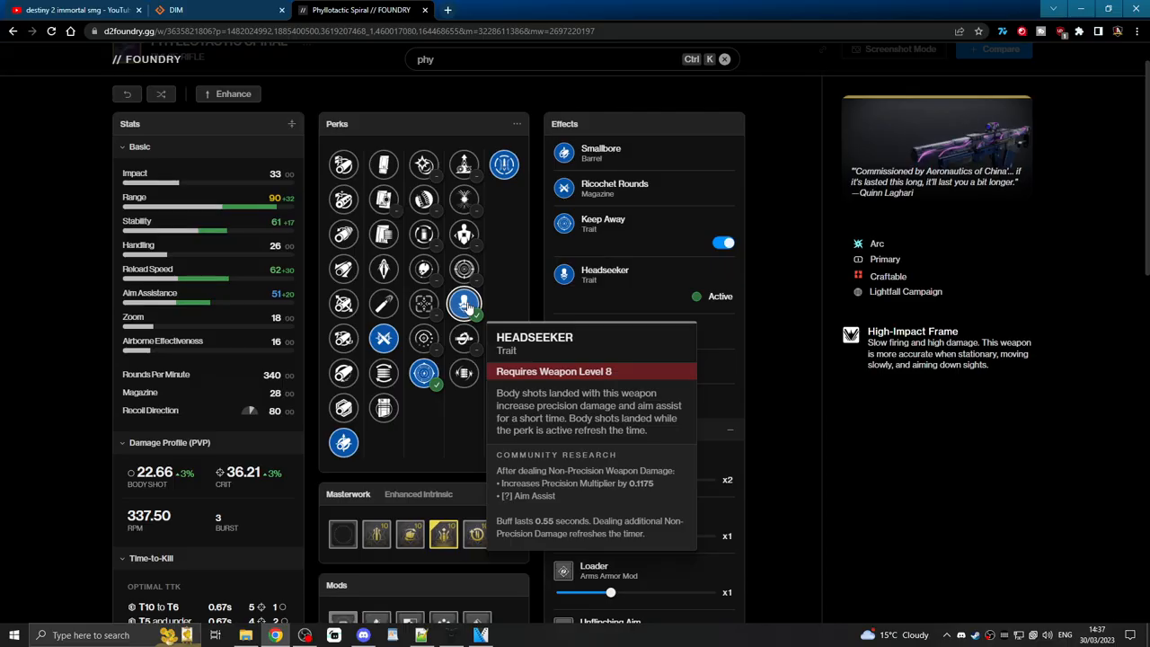
mouse_move(1146, 137)
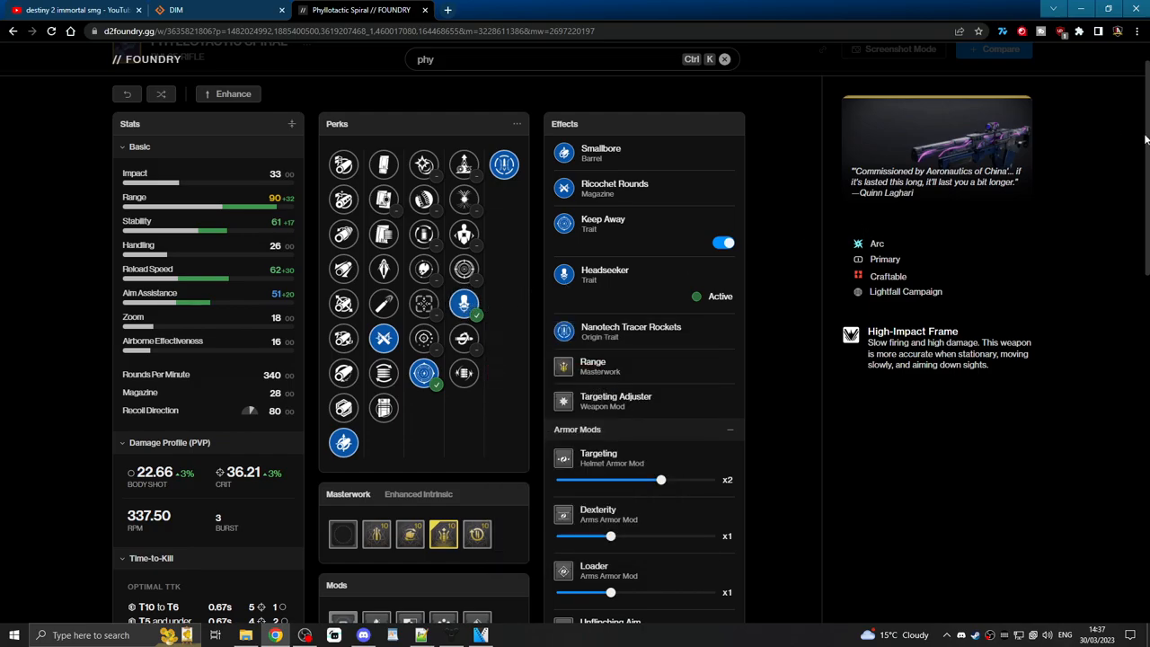
scroll(down, 3)
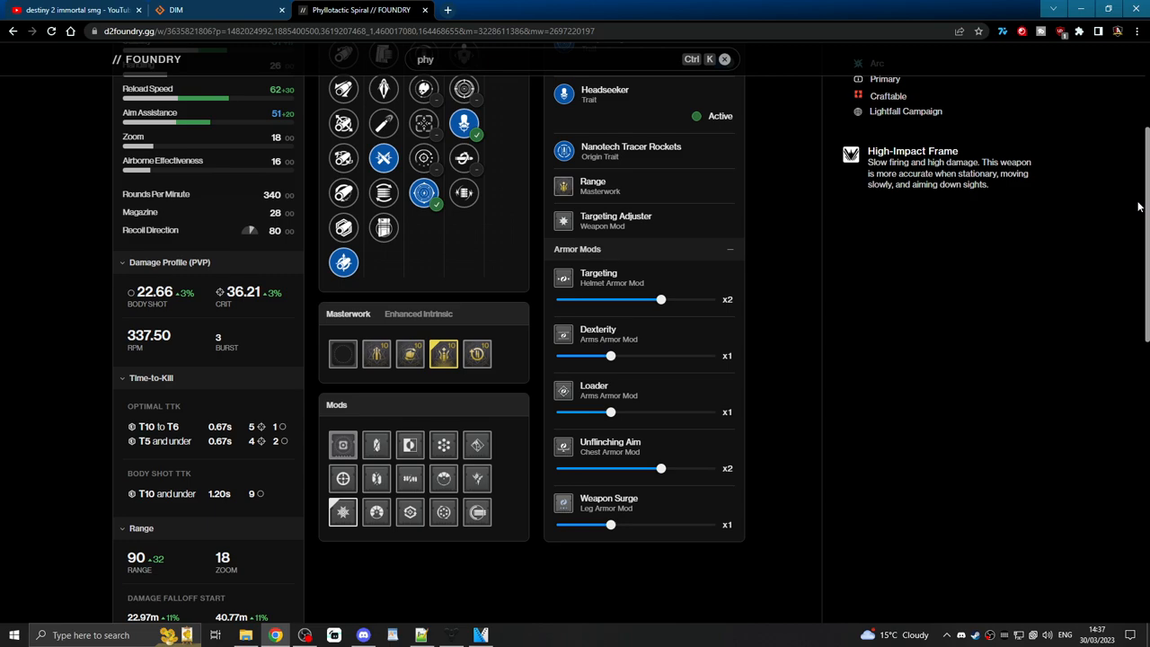
scroll(down, 3)
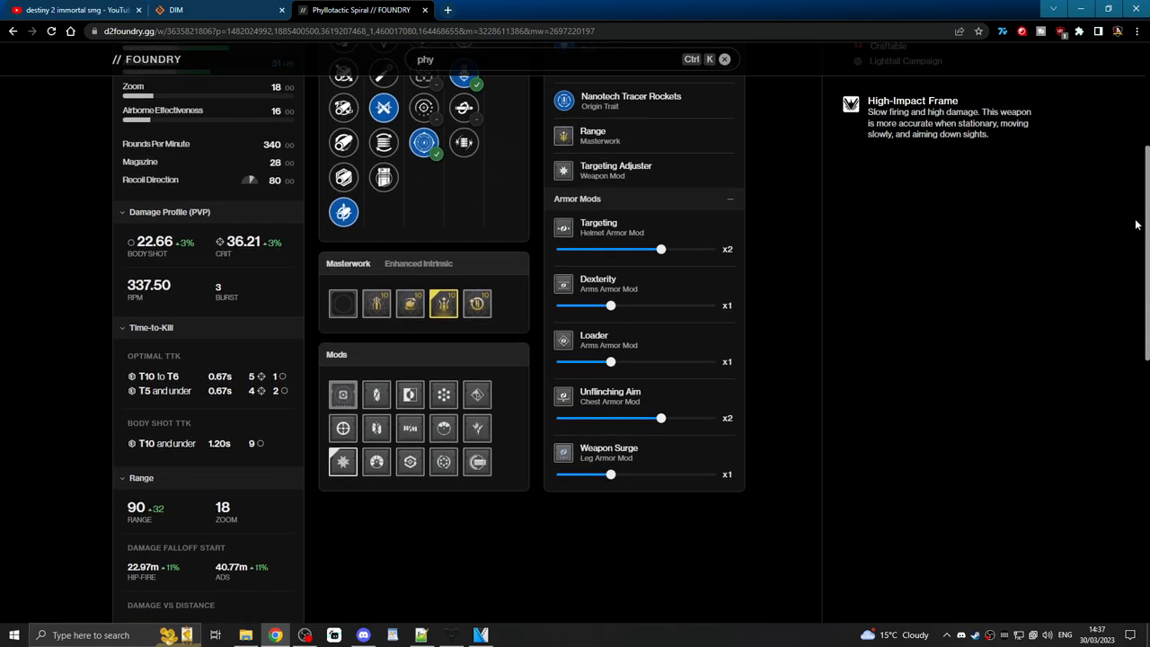
mouse_move(342, 460)
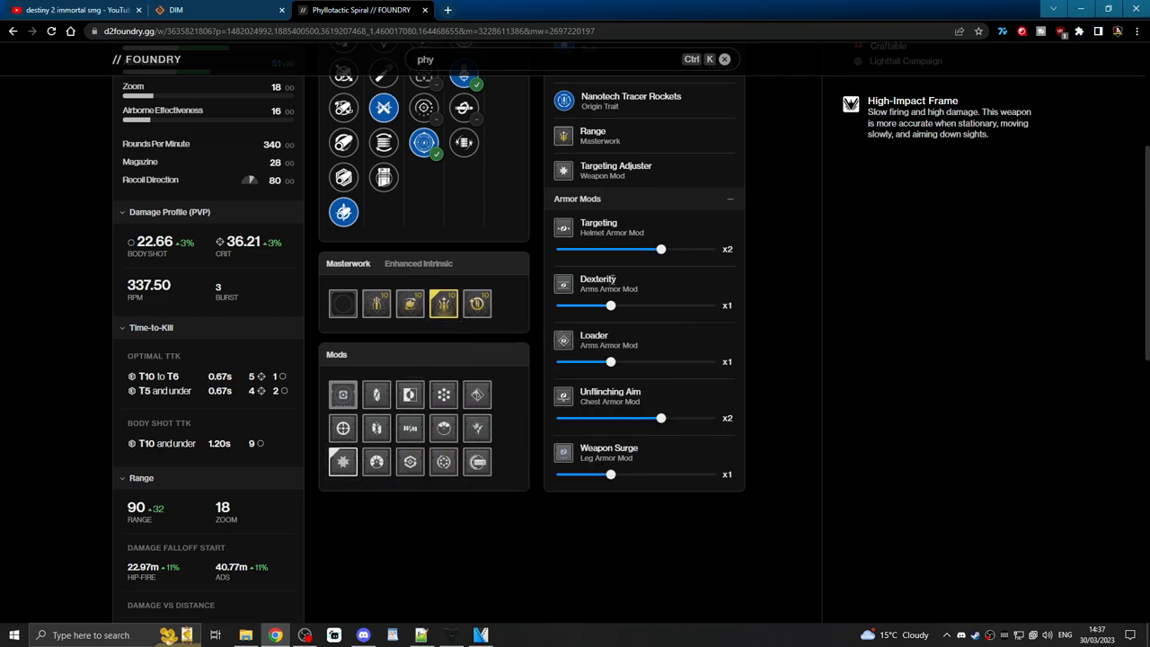
mouse_move(931, 393)
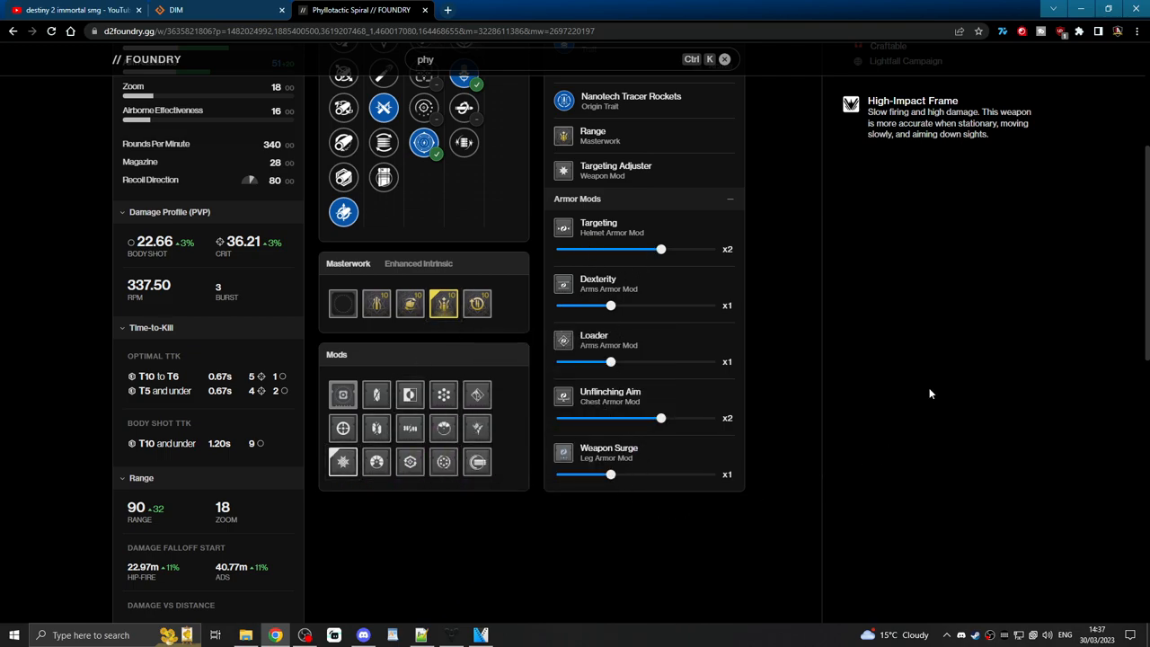